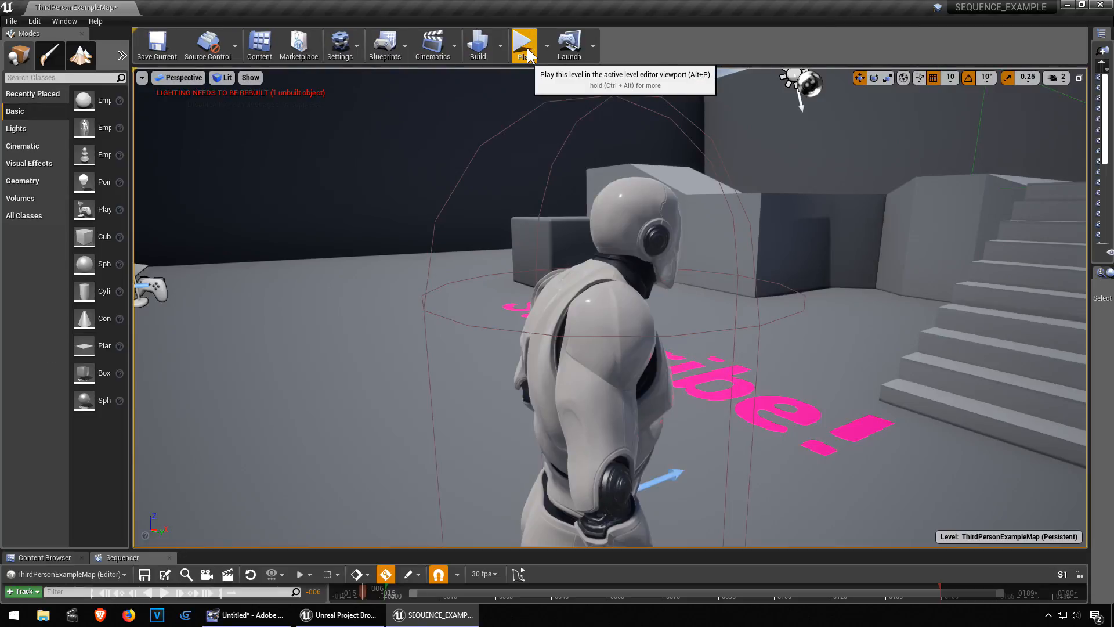
Step: Test-play the level twice in the viewport, ending each play session to return to editing
click(525, 45)
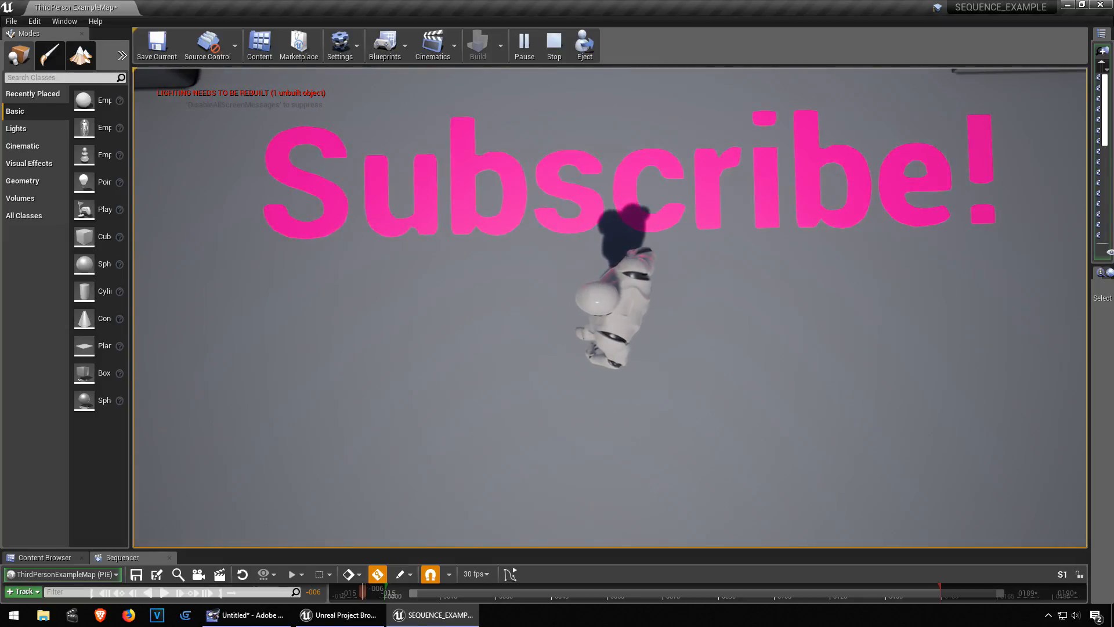
click(554, 44)
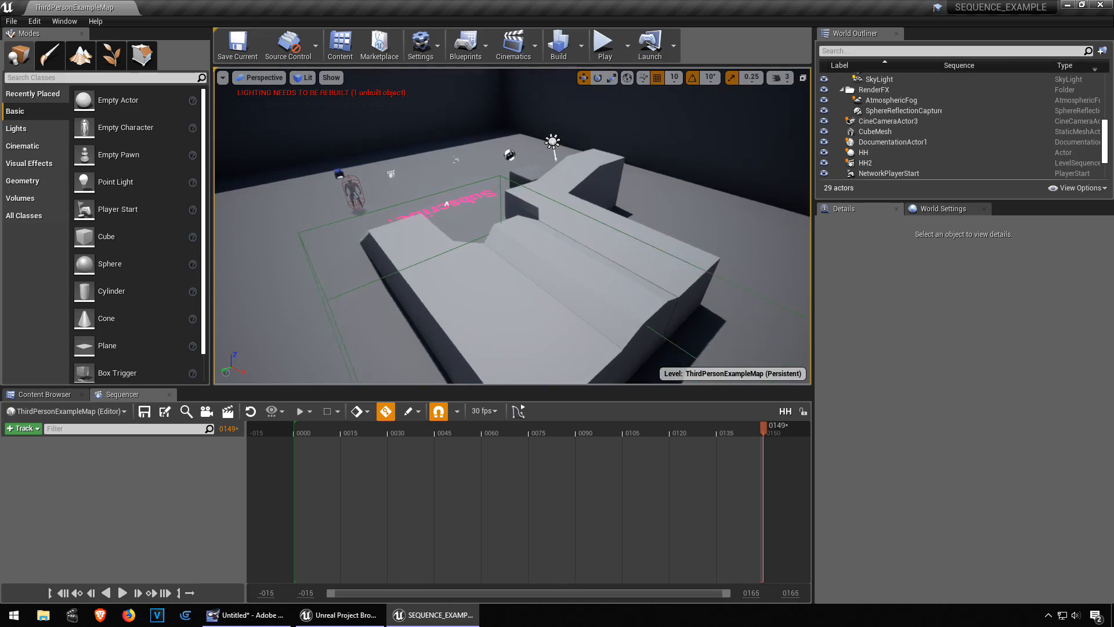
mouse_move(604, 44)
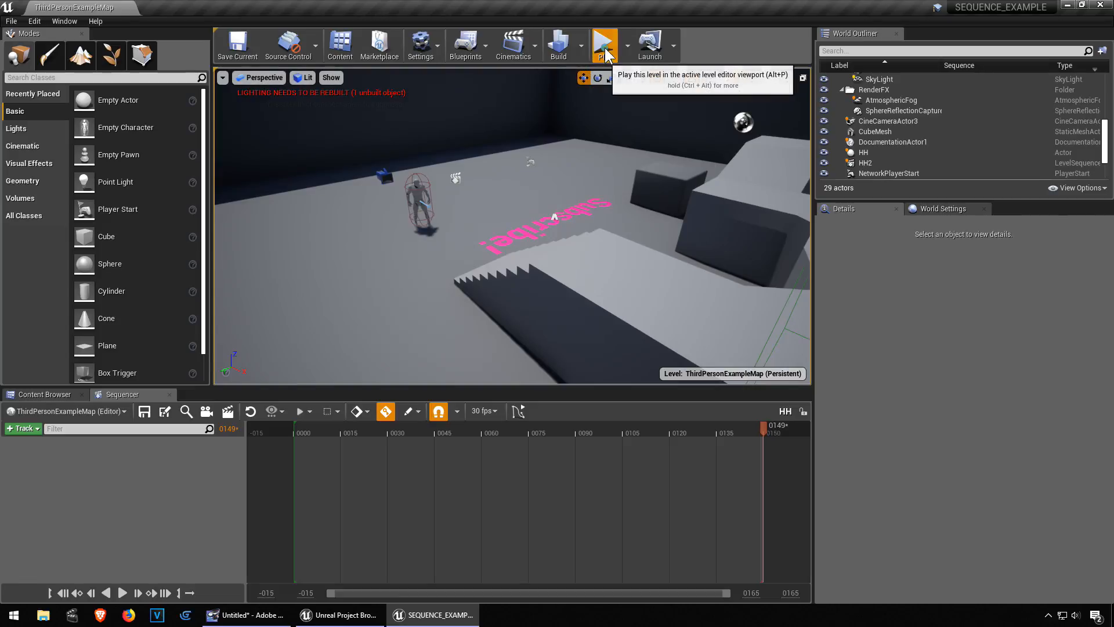
click(605, 43)
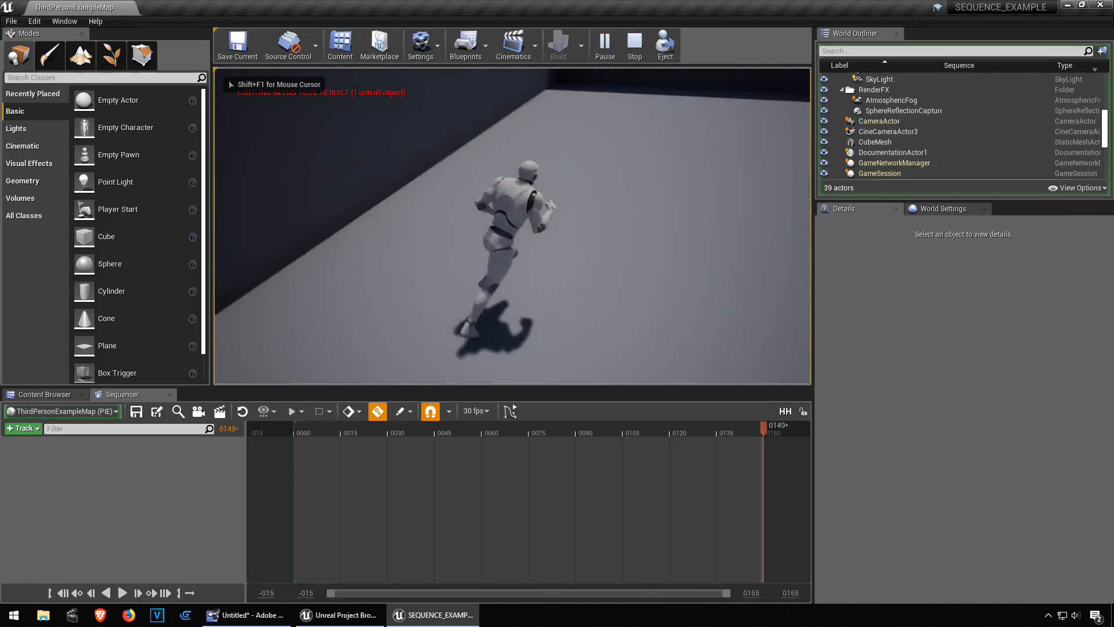
click(634, 44)
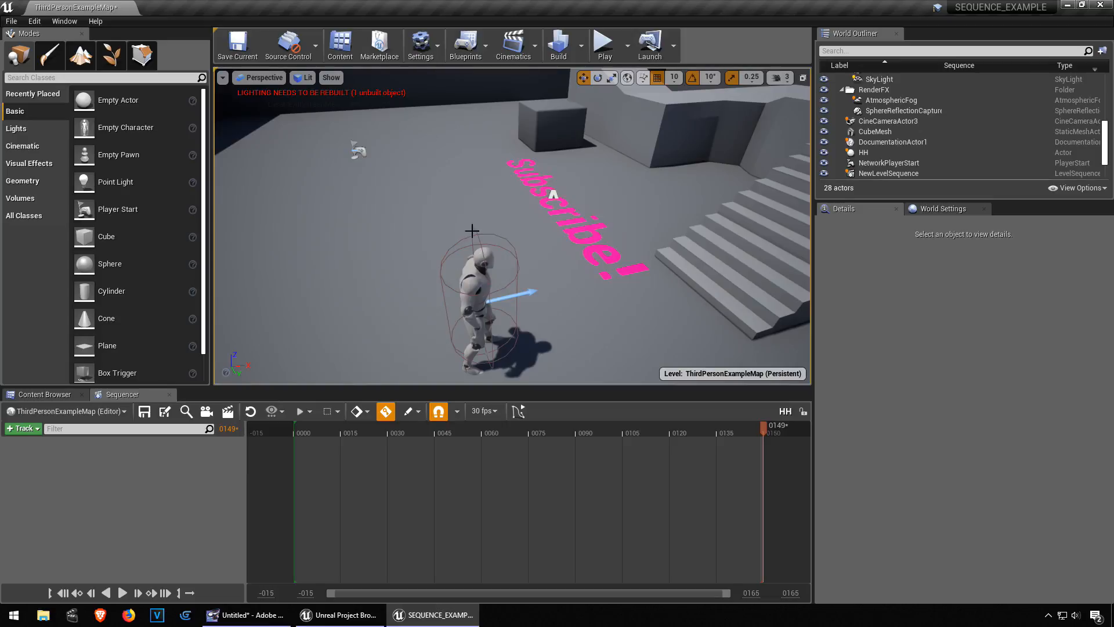
Step: Add a new level sequence from Cinematics and save it as BB
click(513, 44)
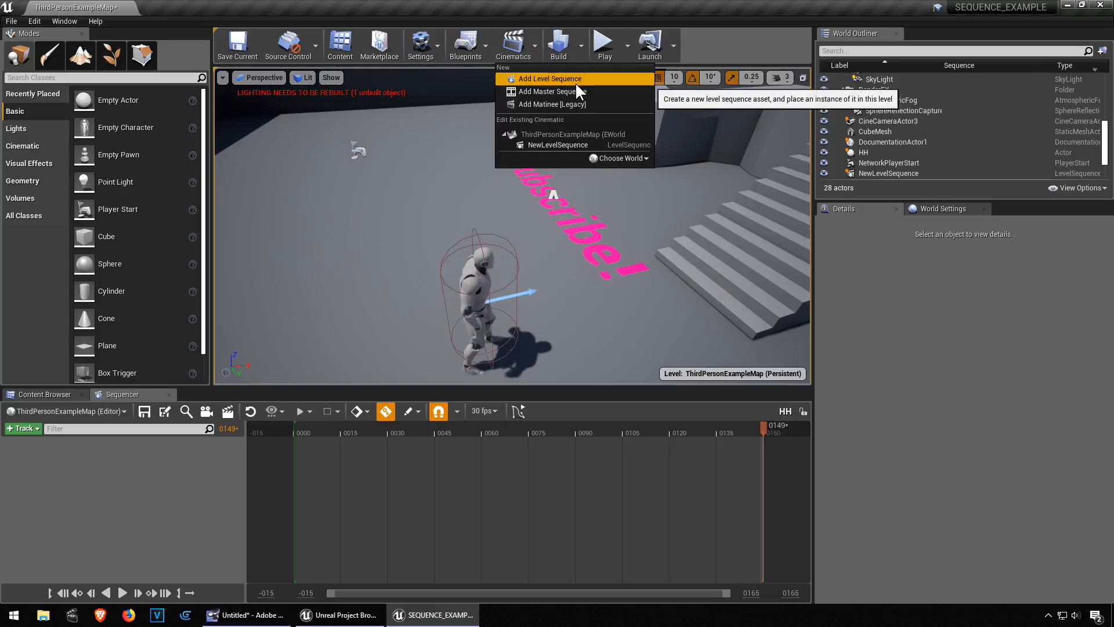
click(549, 79)
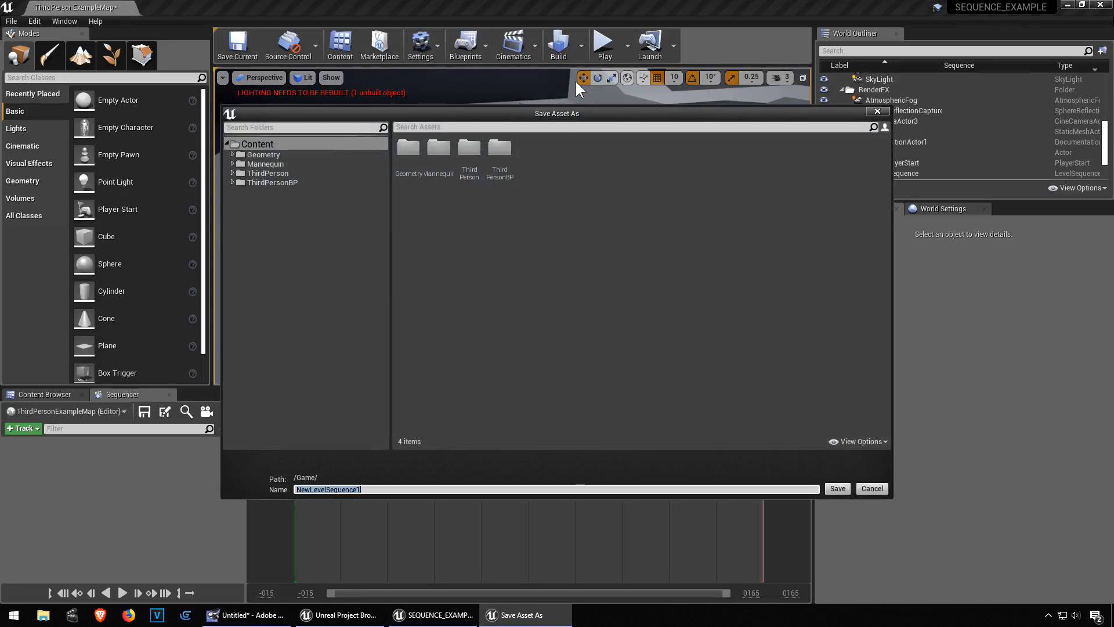
mouse_move(368, 512)
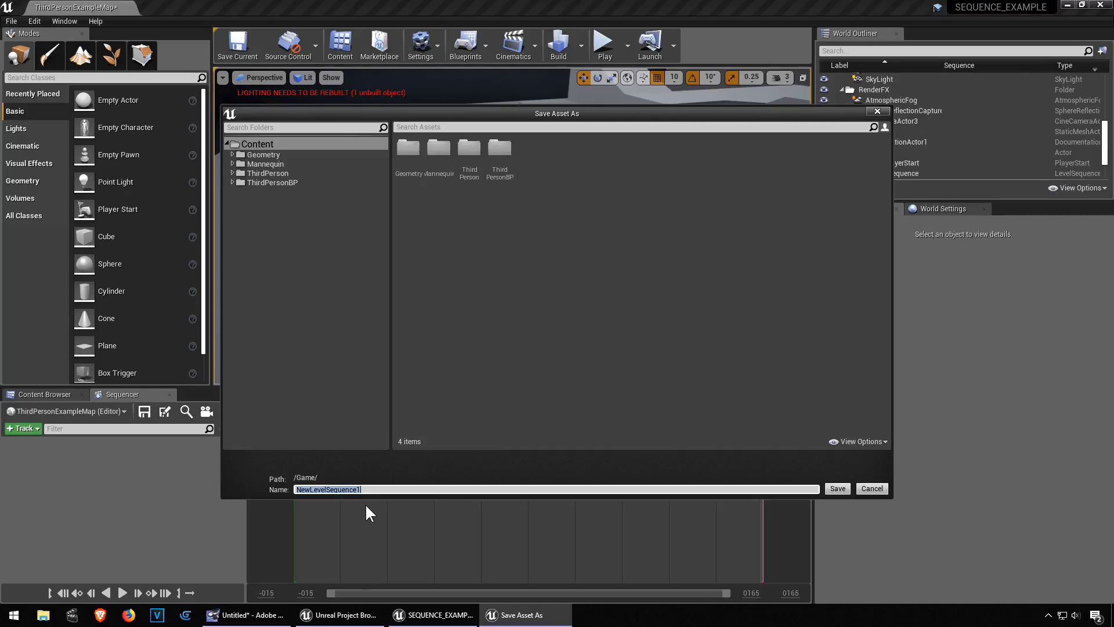
text(BB)
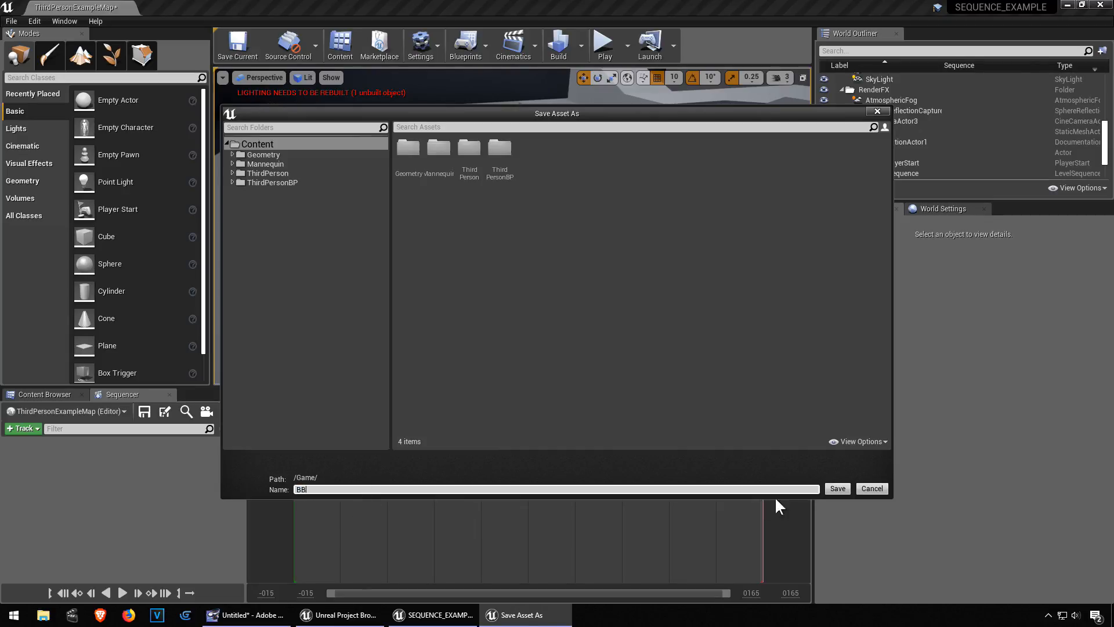
click(837, 489)
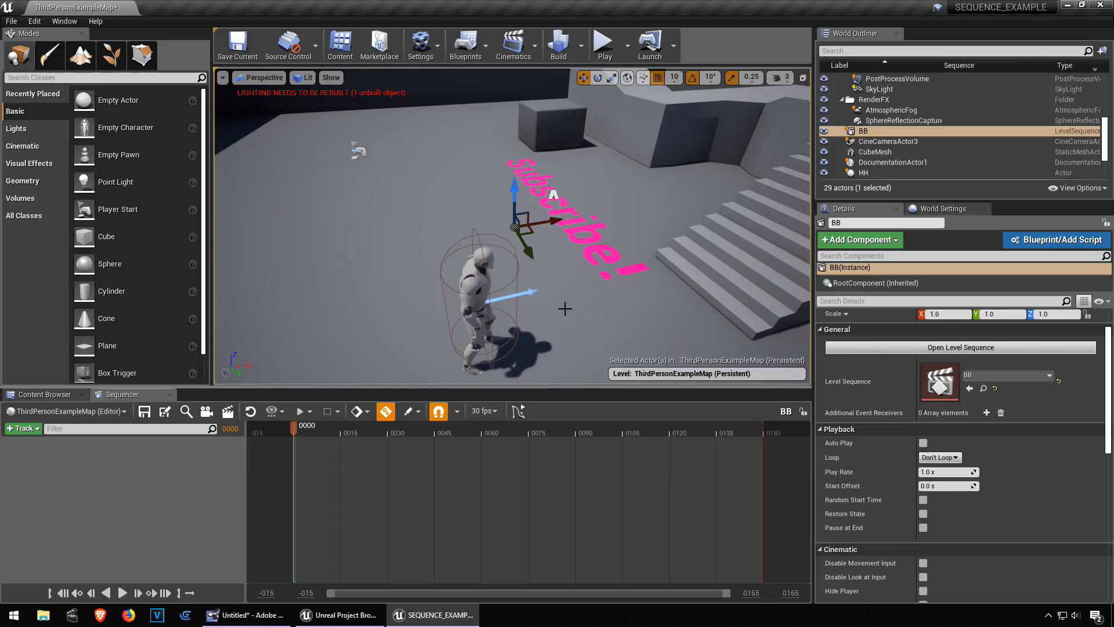
mouse_move(206, 411)
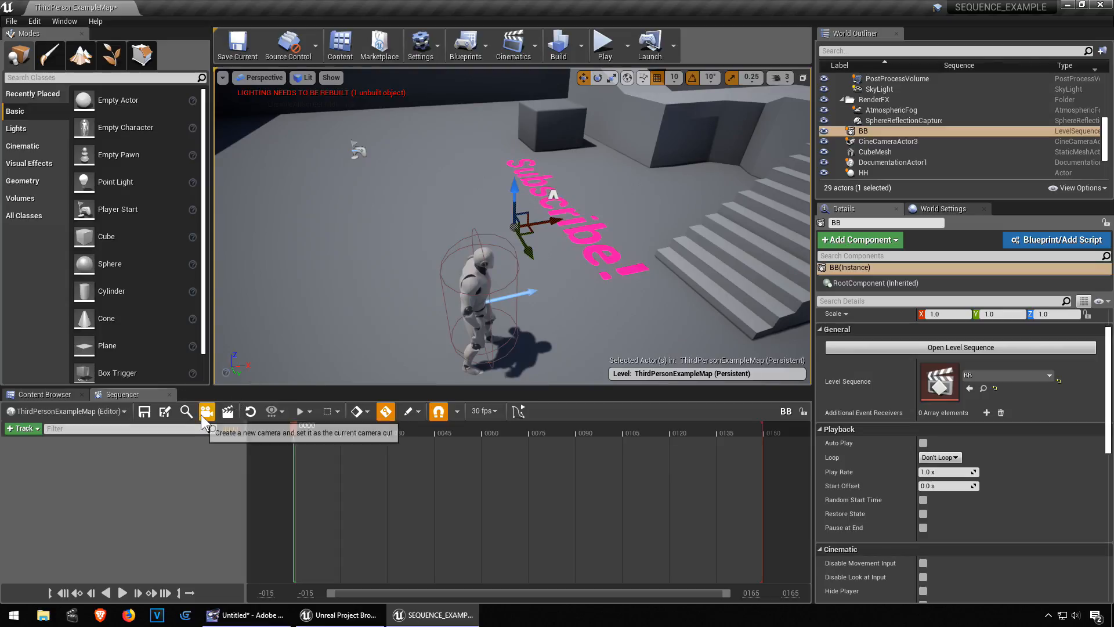
Step: Create a new cine camera (CineCameraActor19) for the BB sequence and position it
click(206, 411)
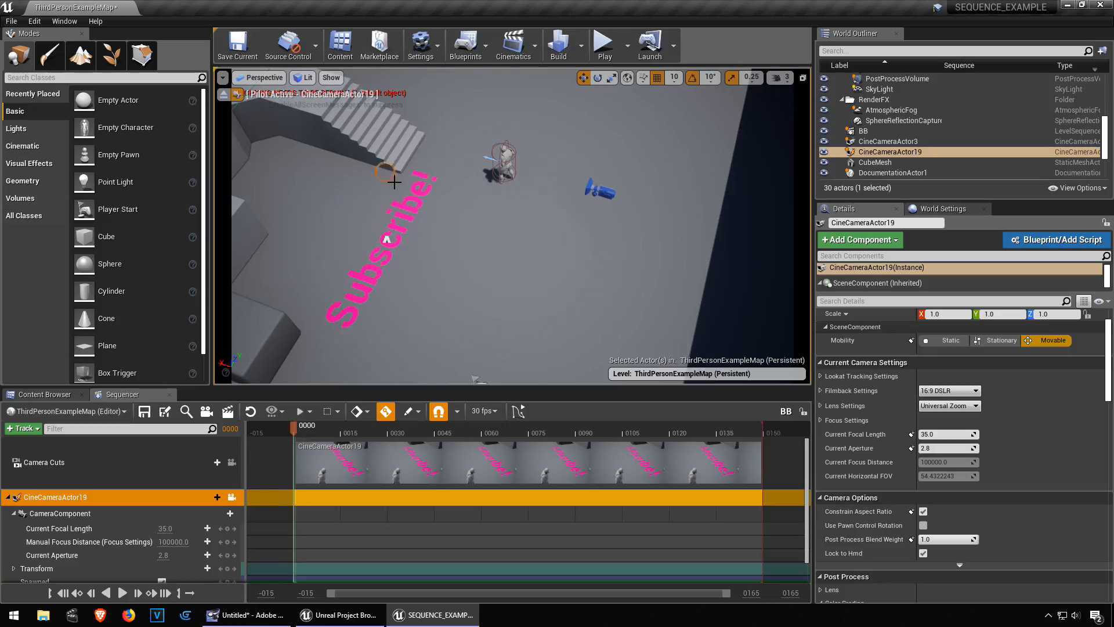
click(657, 432)
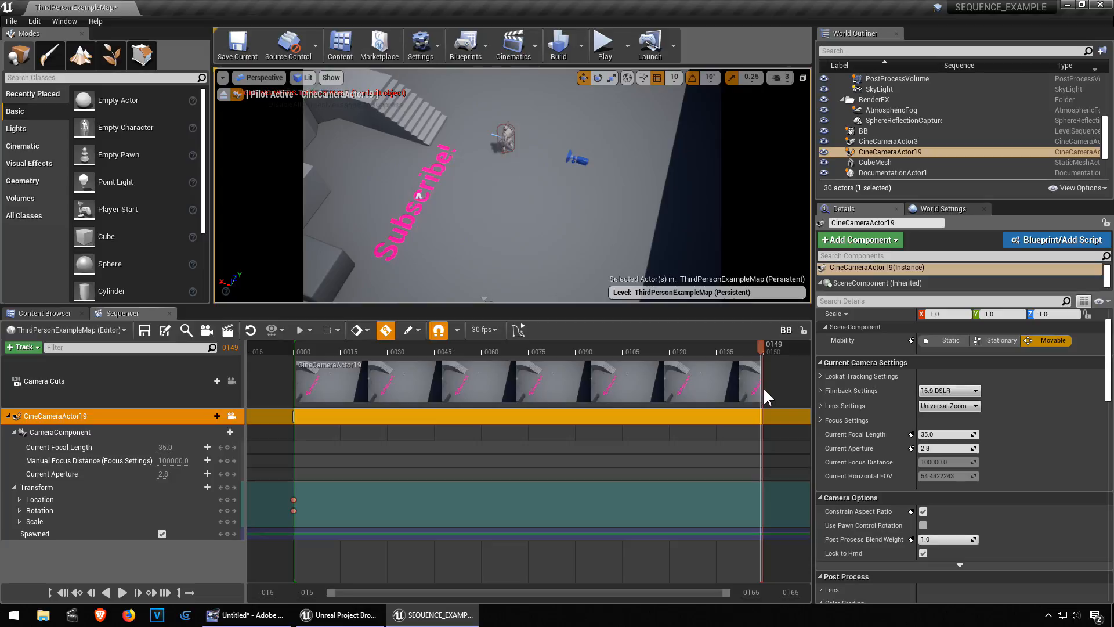
mouse_move(545, 171)
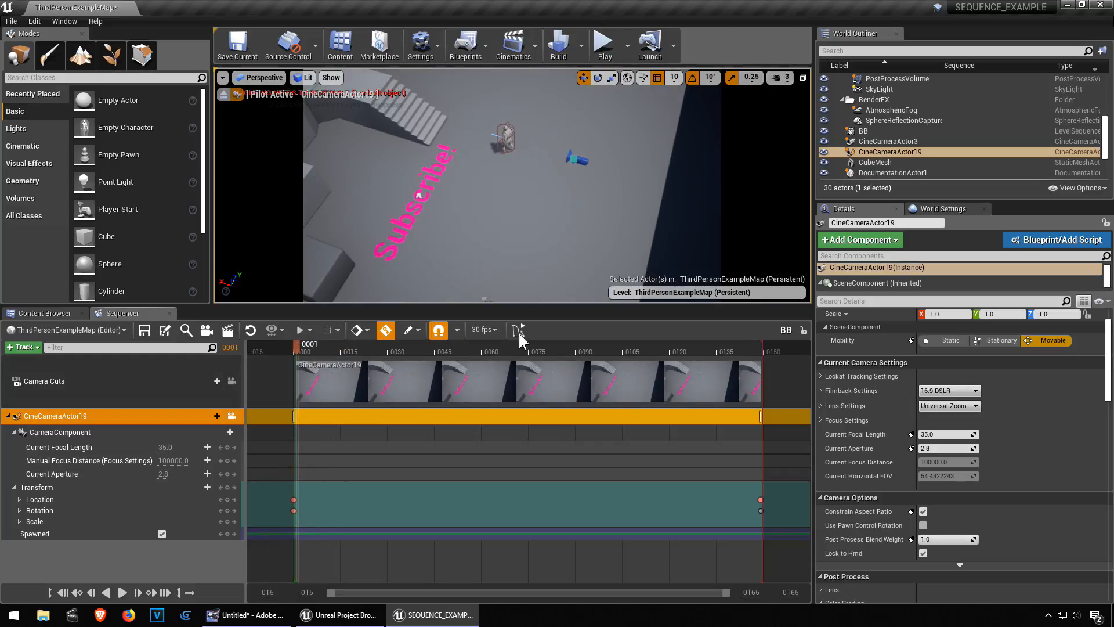
Step: Key the camera transform at frame 75, framing the mannequin closely from behind
click(298, 329)
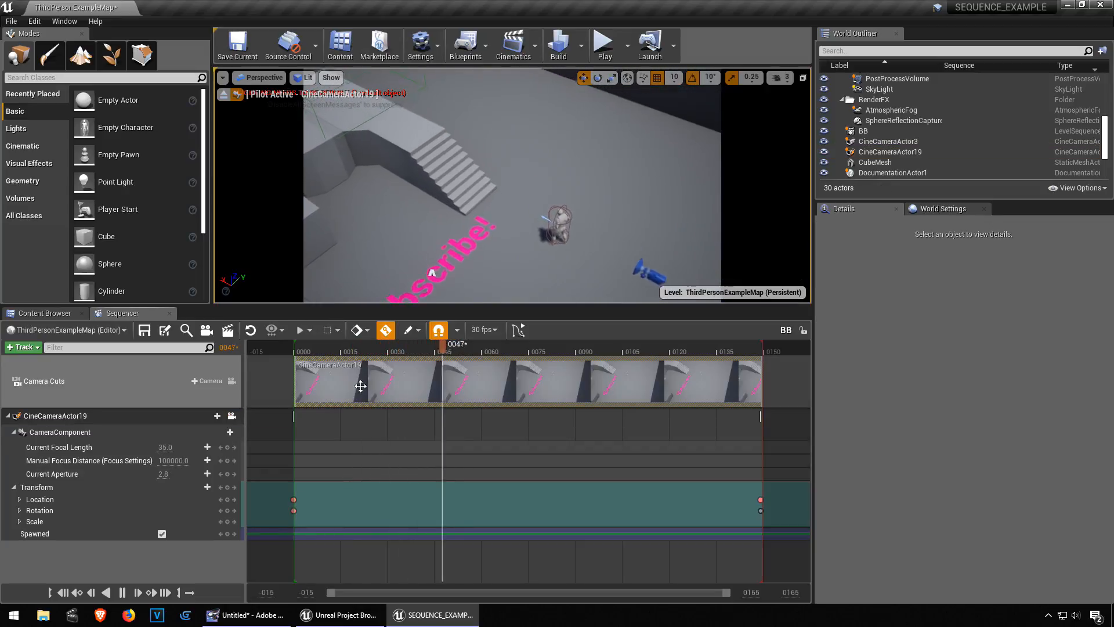
click(632, 350)
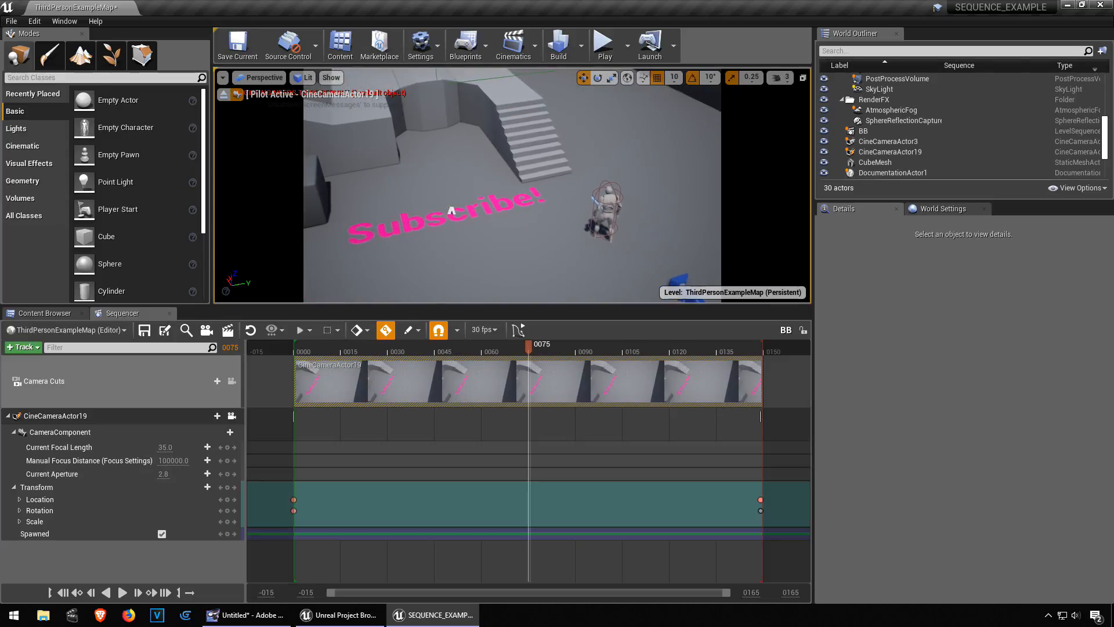
click(442, 351)
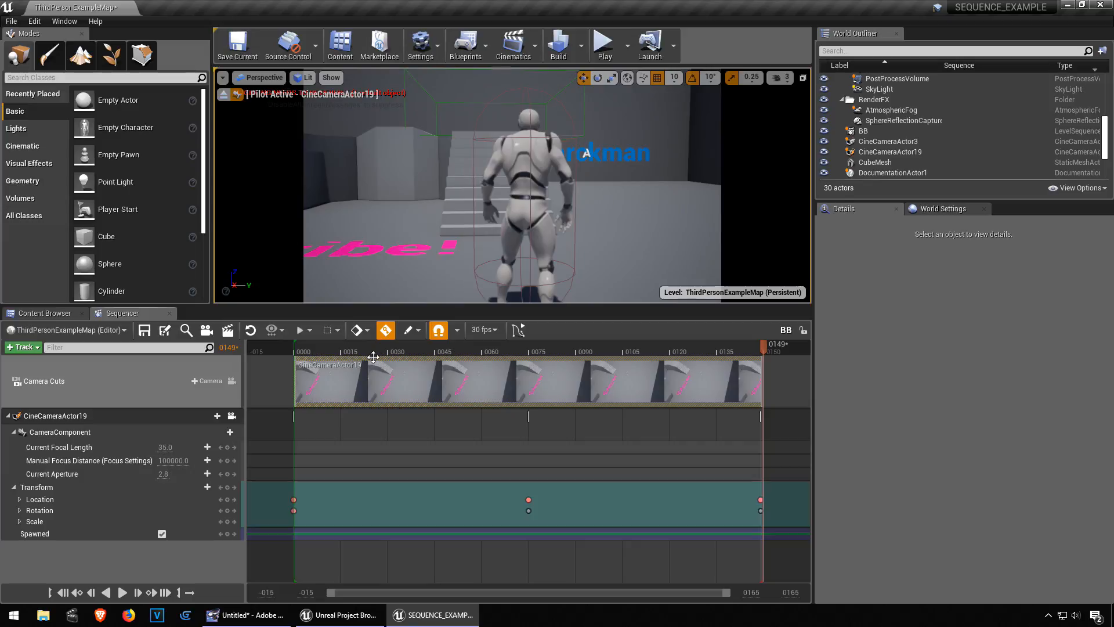
click(706, 351)
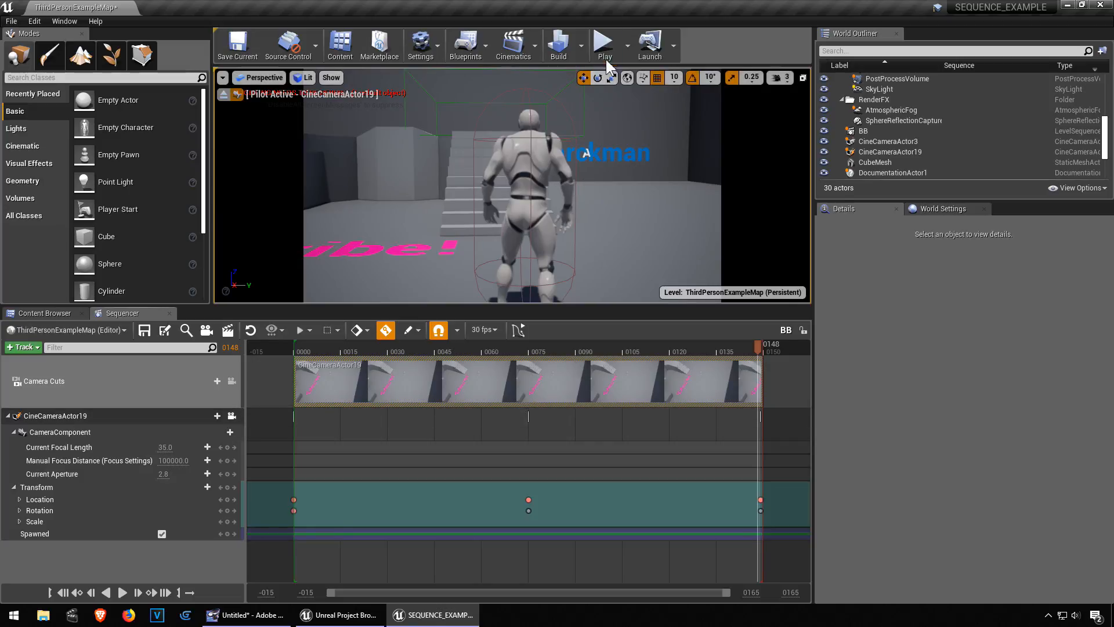
click(603, 43)
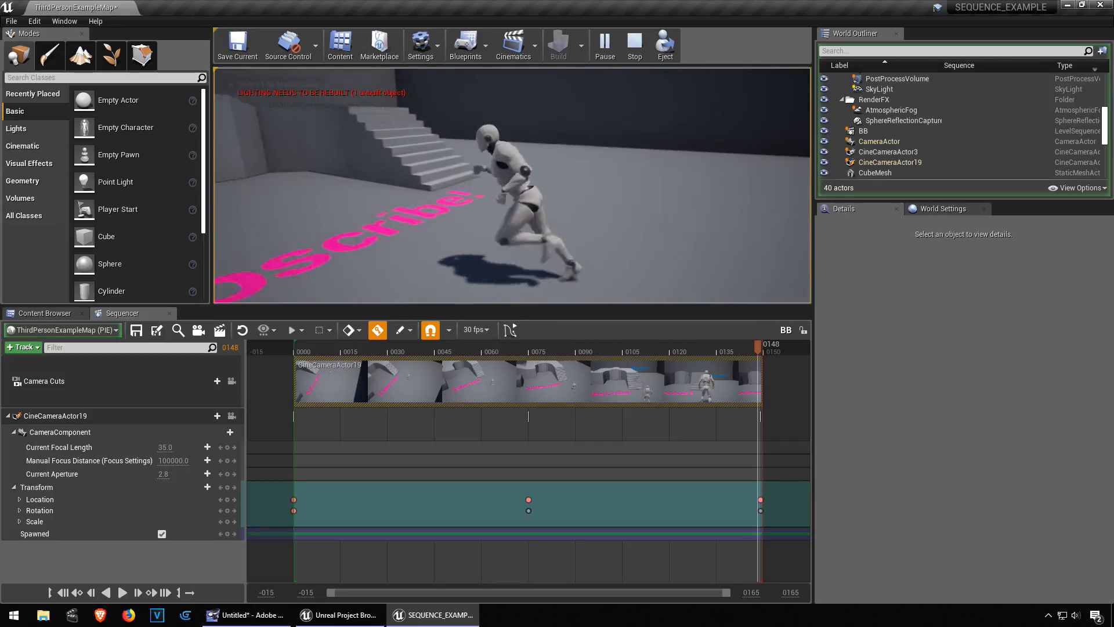
click(632, 42)
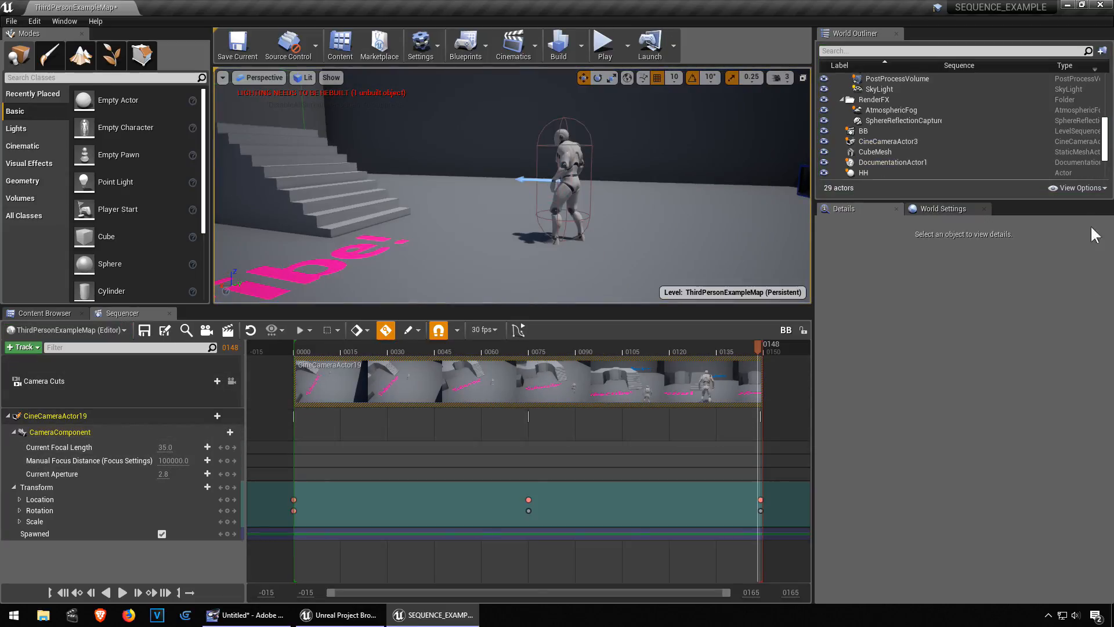
mouse_move(398, 282)
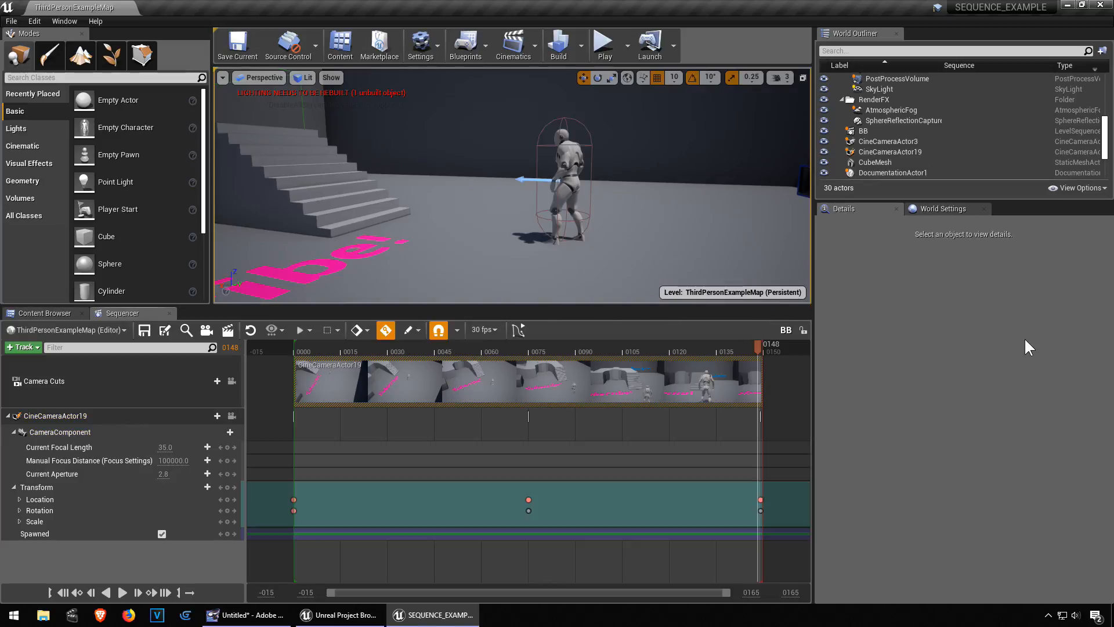
Step: Select the BB sequence actor in the World Outliner and enable Auto Play under Playback
scroll(down, 3)
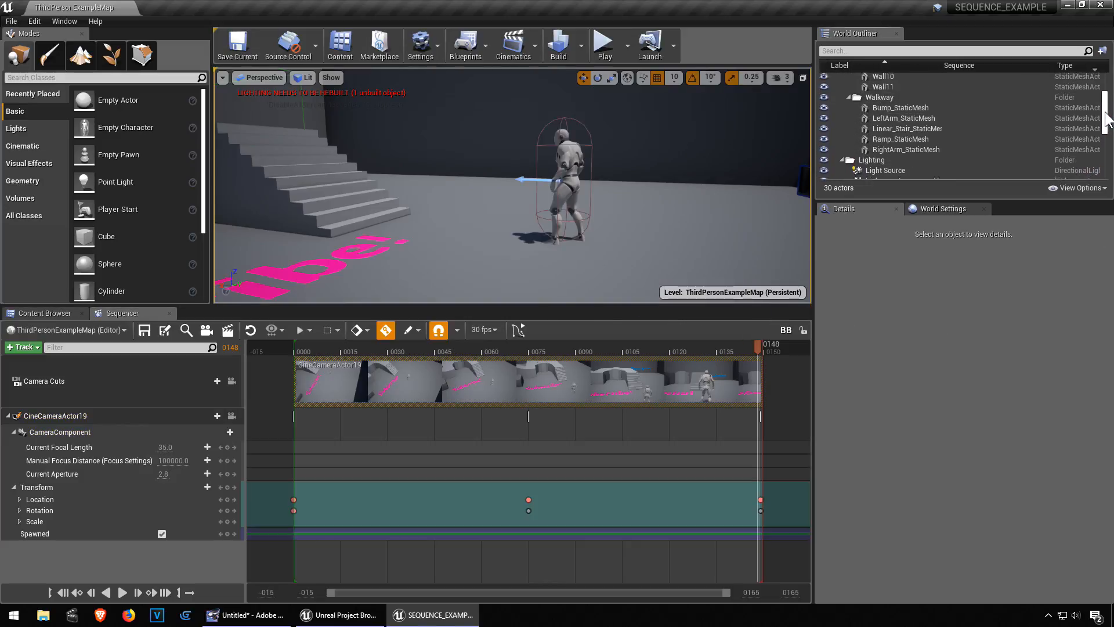
scroll(down, 3)
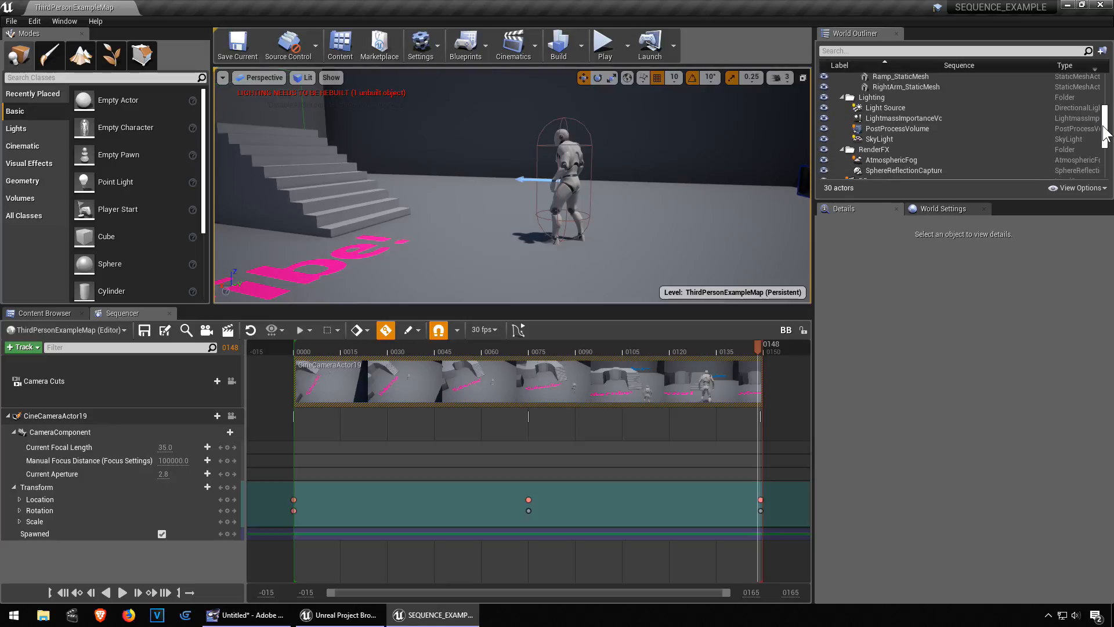
scroll(down, 3)
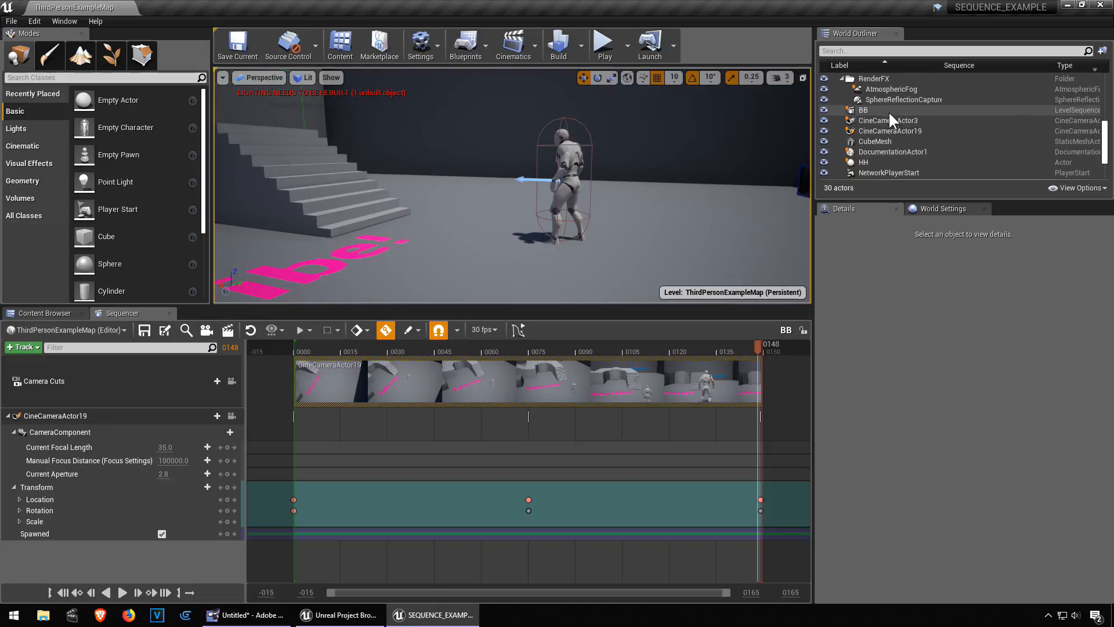
click(864, 111)
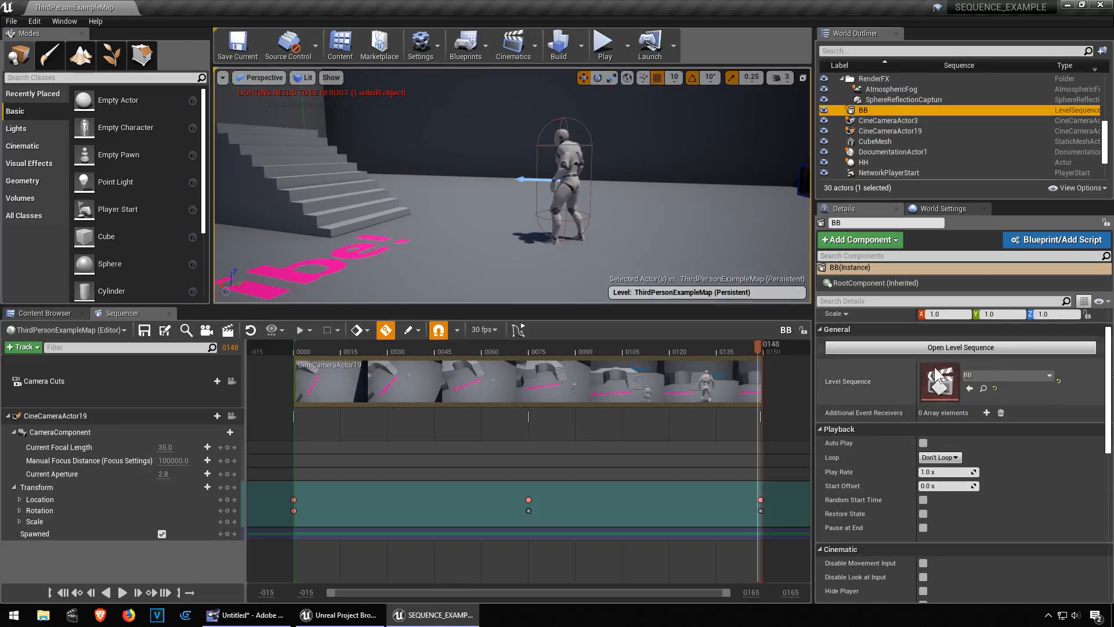
mouse_move(925, 442)
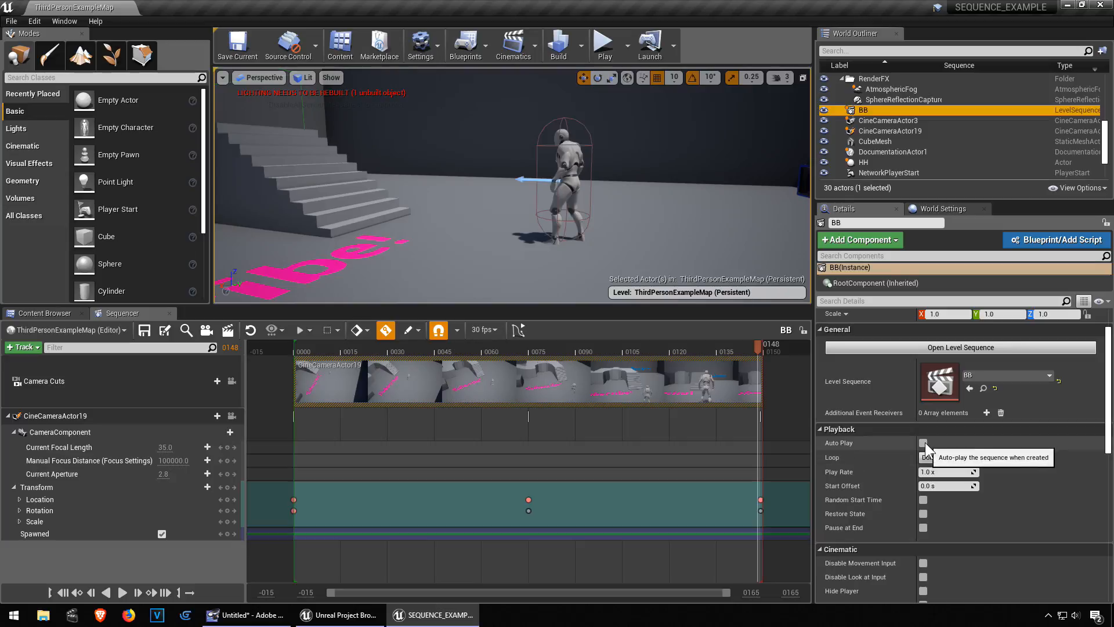
click(924, 442)
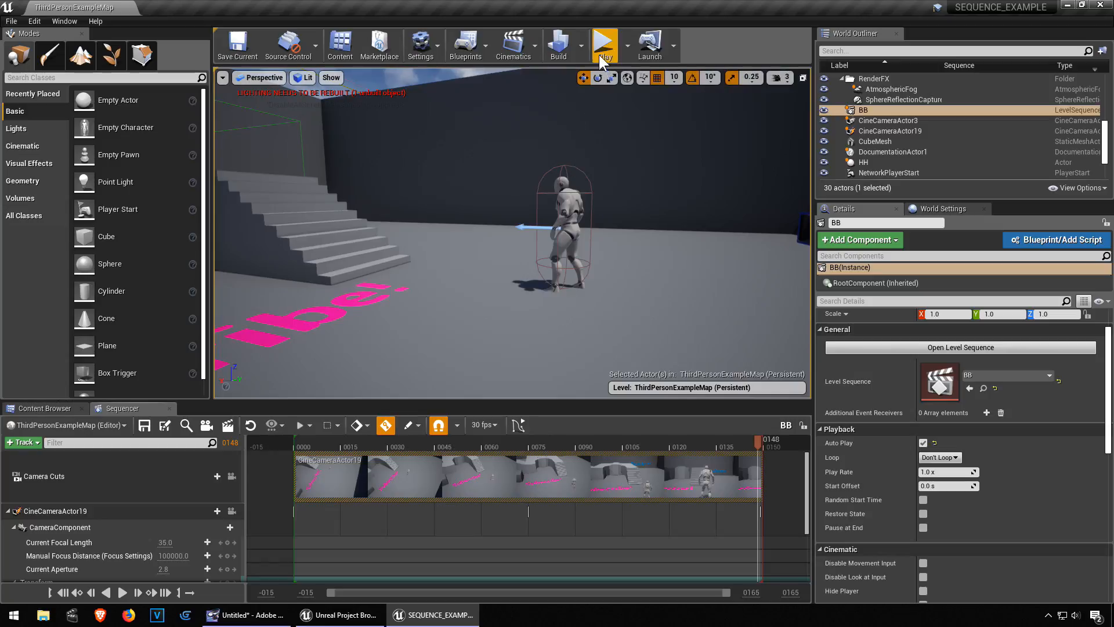
Step: Play the level to watch the camera fly-in over the mannequin and the Subscribe! text
click(604, 44)
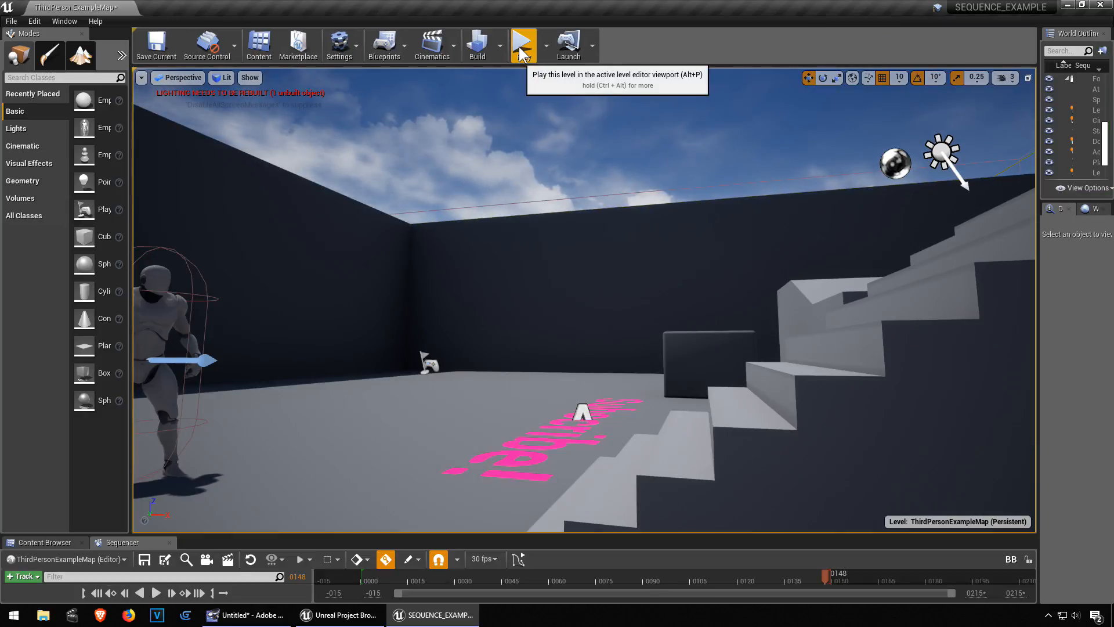
click(524, 45)
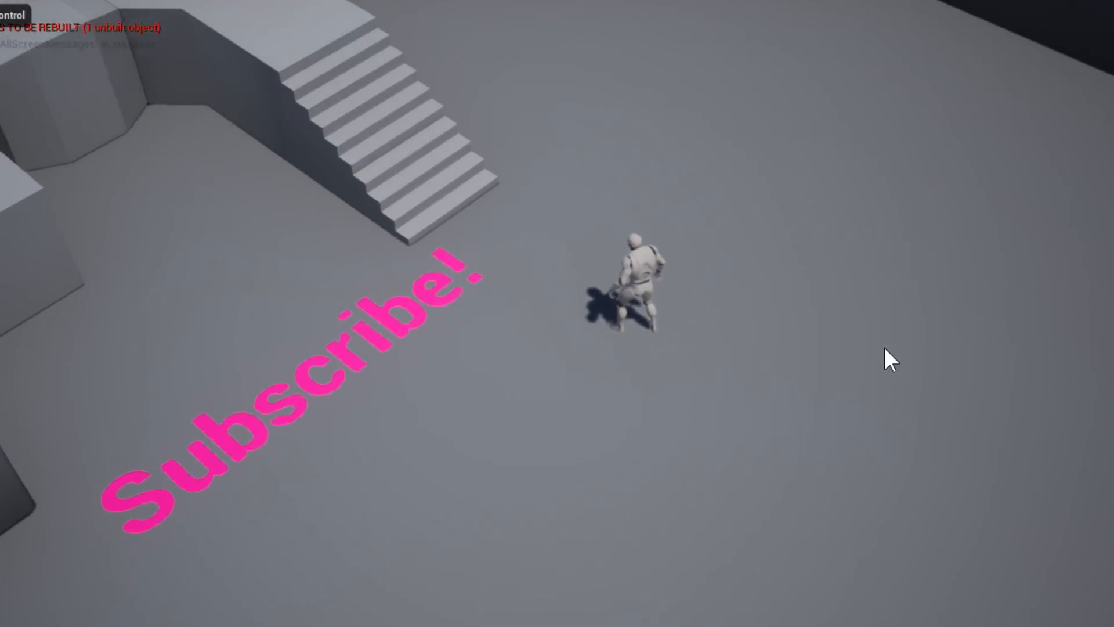